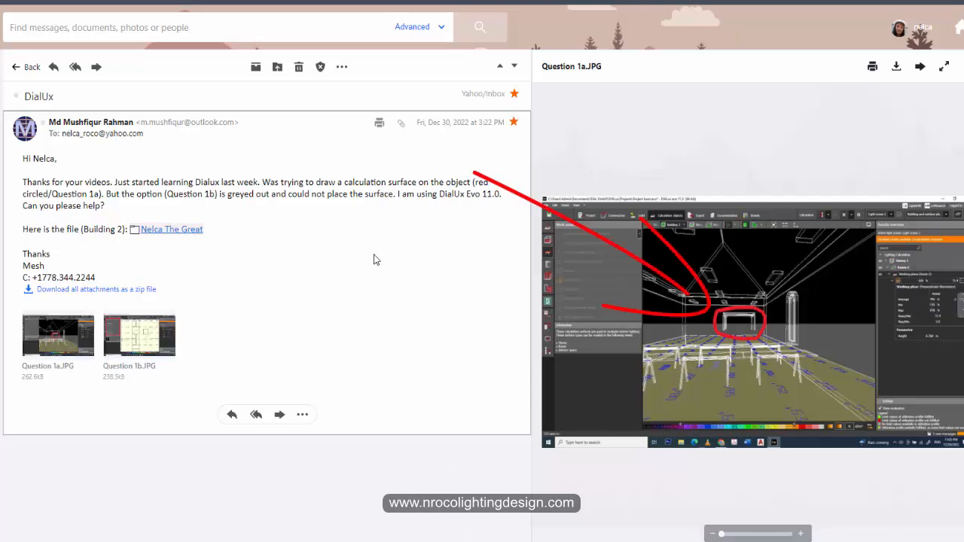
{"action": "mouse_move", "coordinate": [158, 213]}
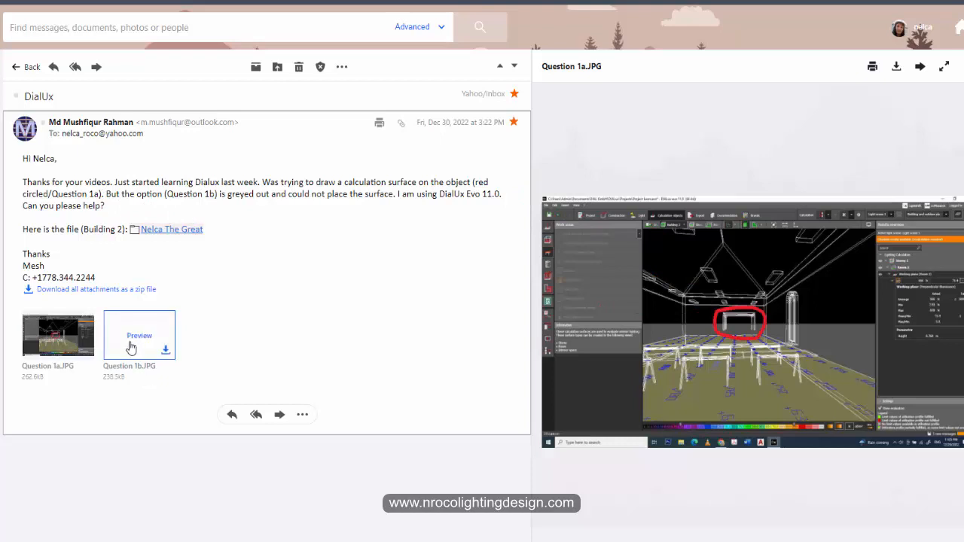
- Preview Question 1b.JPG, go back to Question 1a, then return to 1b
{"action": "left_click", "coordinate": [139, 335]}
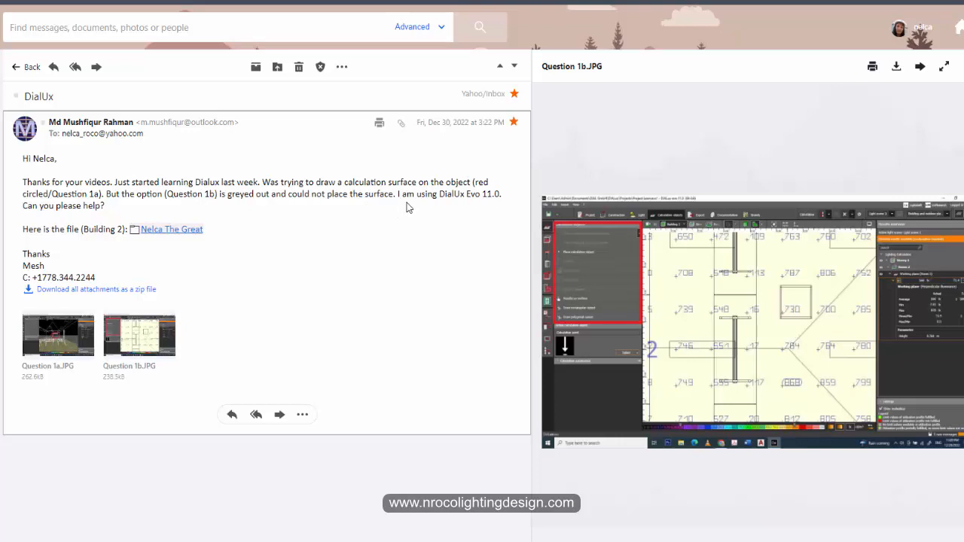
{"action": "mouse_move", "coordinate": [41, 241]}
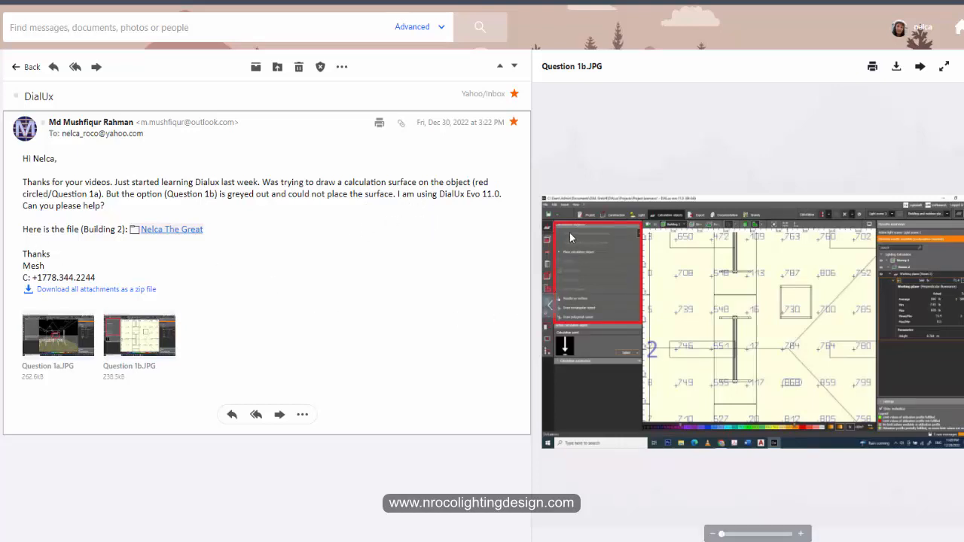
{"action": "left_click", "coordinate": [58, 334]}
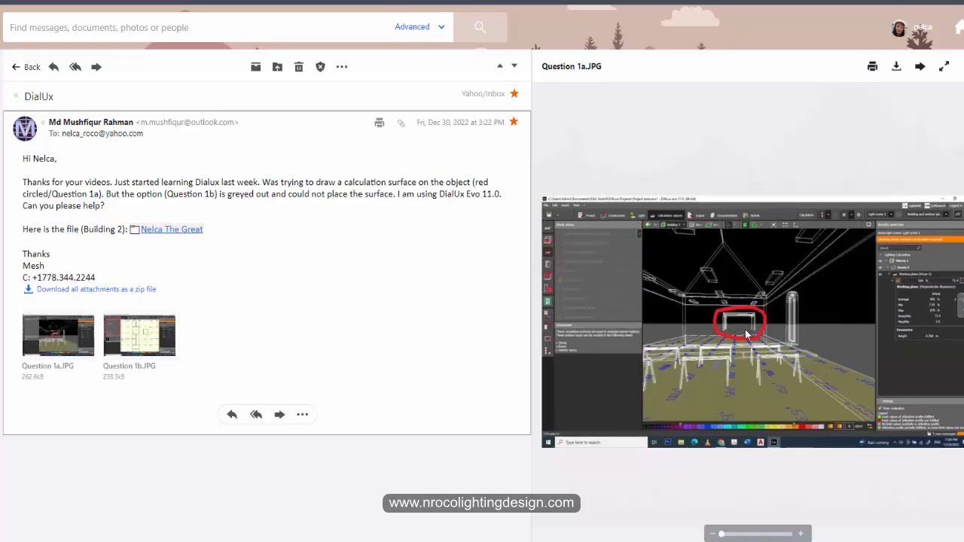
{"action": "left_click", "coordinate": [139, 335]}
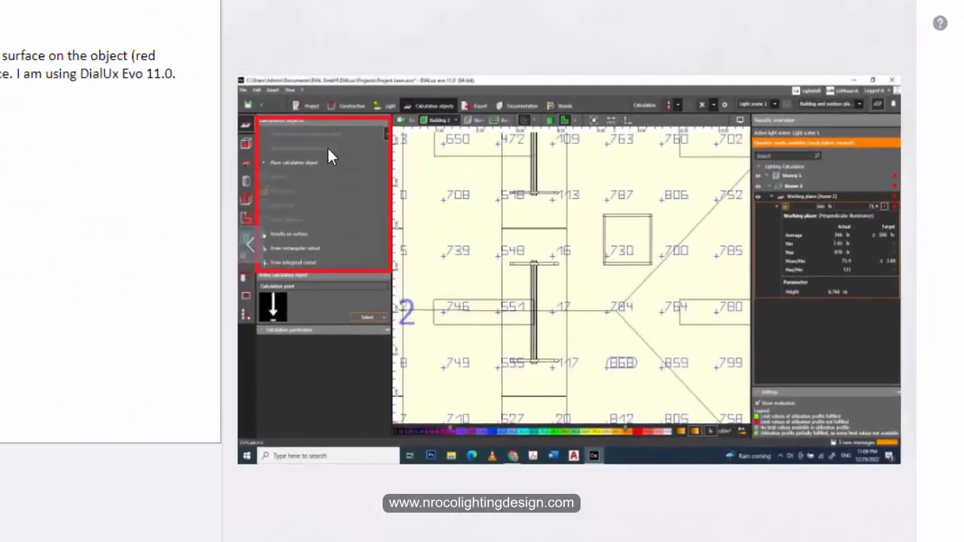
{"action": "left_click", "coordinate": [244, 239]}
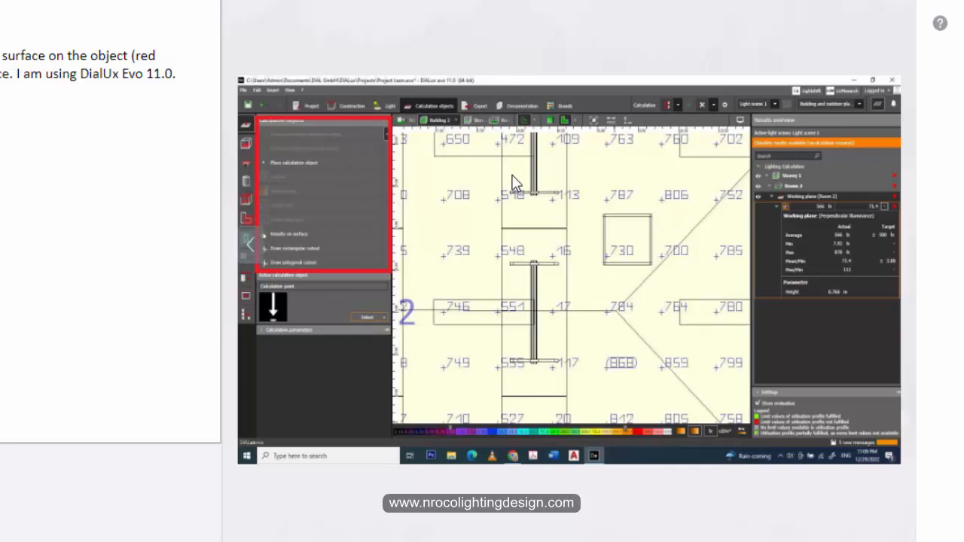
{"action": "mouse_move", "coordinate": [430, 151]}
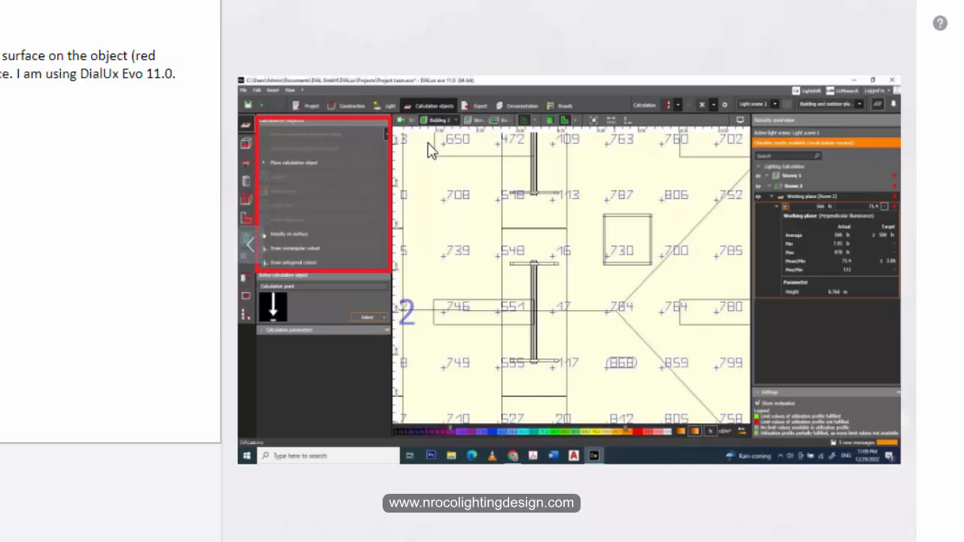
{"action": "mouse_move", "coordinate": [435, 143]}
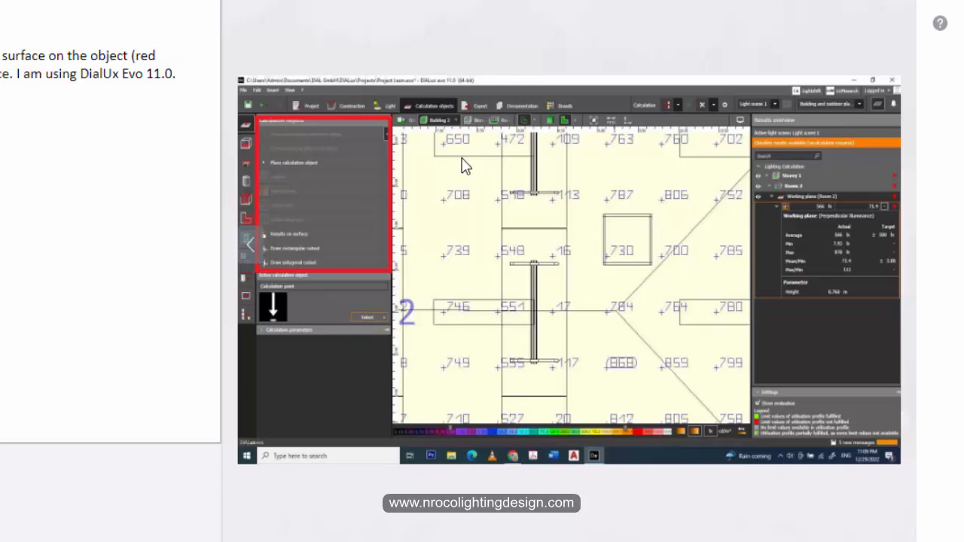
{"action": "mouse_move", "coordinate": [310, 232]}
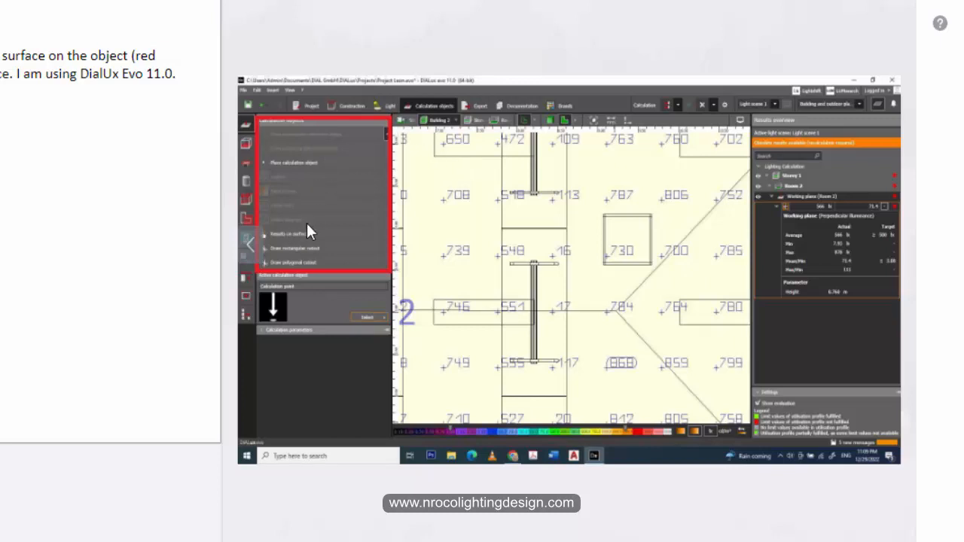
{"action": "mouse_move", "coordinate": [303, 261]}
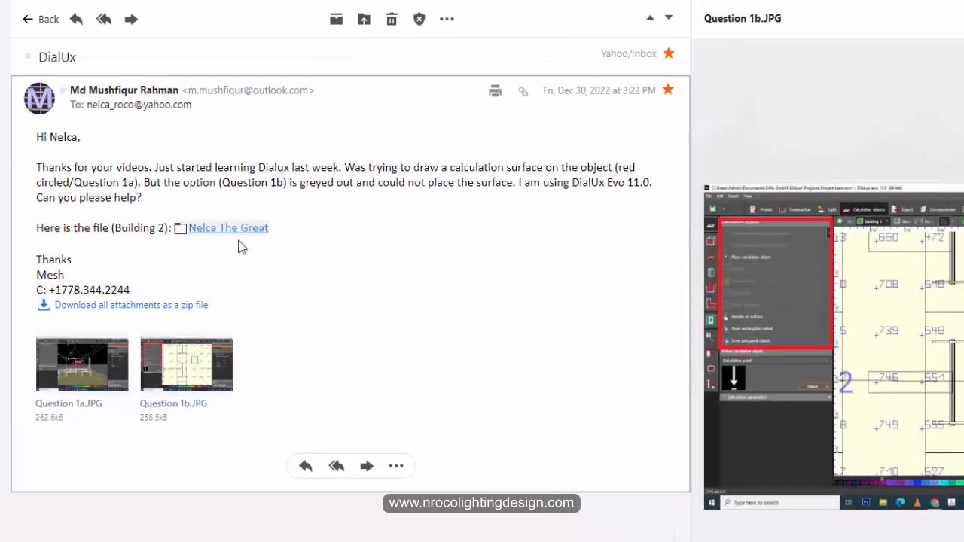
{"action": "mouse_move", "coordinate": [390, 360]}
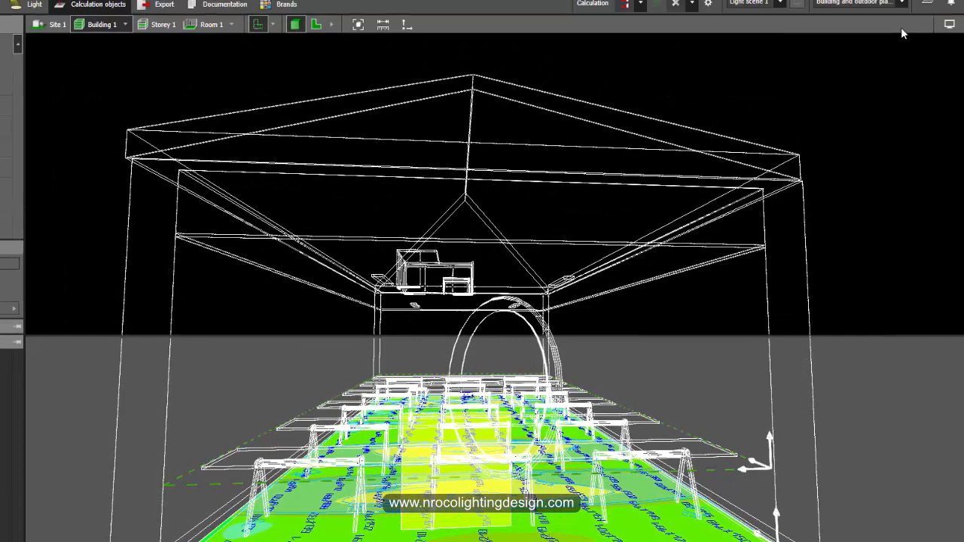
- Render the room in 3D and move the view toward the rows of tables
{"action": "left_click", "coordinate": [807, 79]}
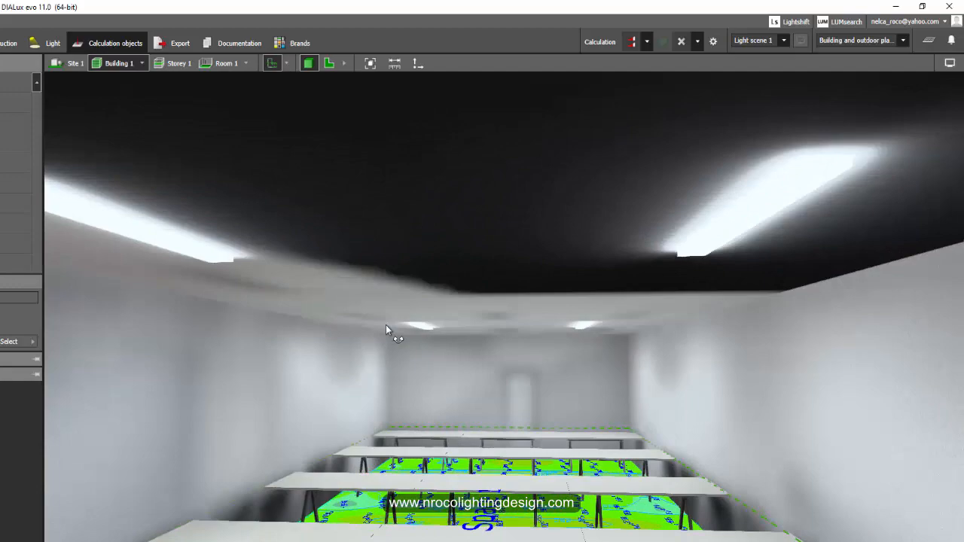
{"action": "left_click_drag", "start_coordinate": [388, 331], "coordinate": [663, 243]}
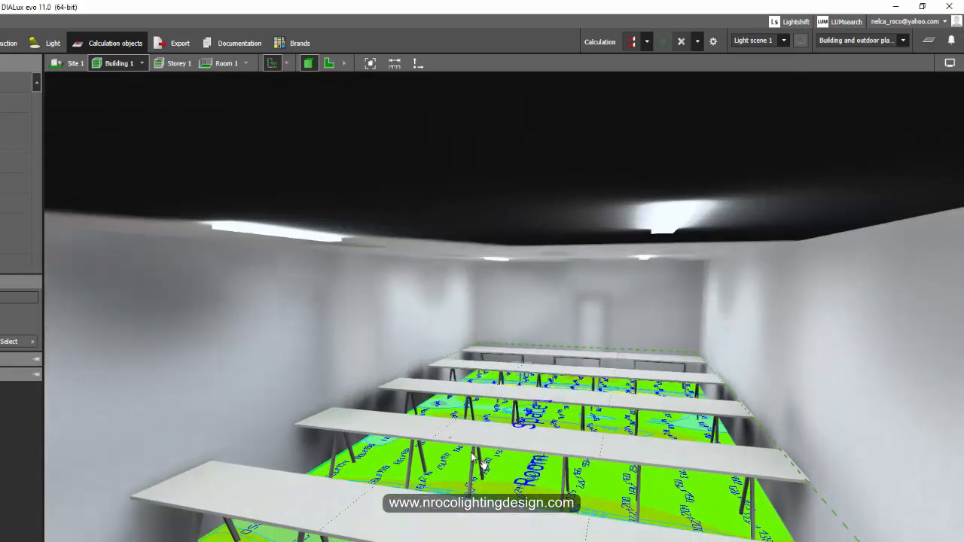
{"action": "left_click", "coordinate": [768, 79]}
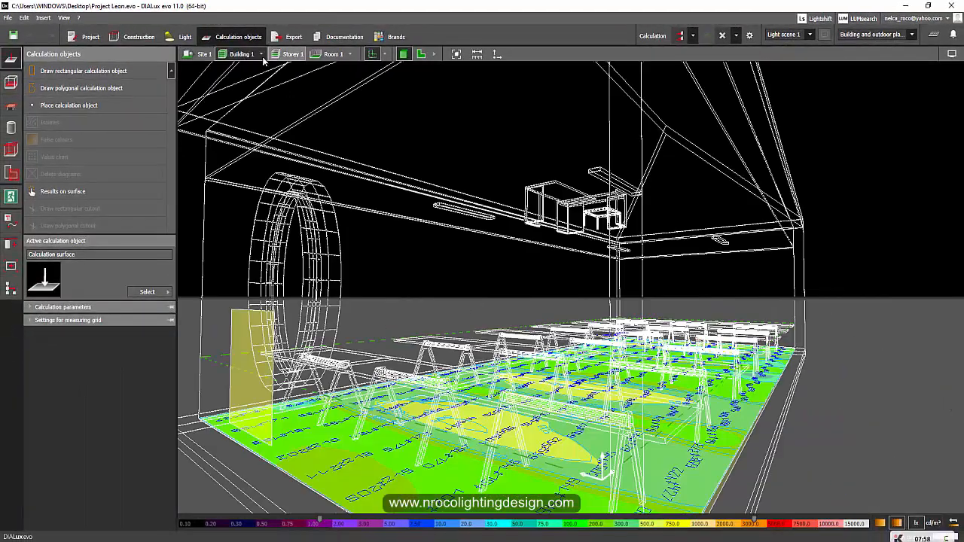
- Go from Building 1 through the Storey 1 room list to Room 1
{"action": "left_click", "coordinate": [241, 54]}
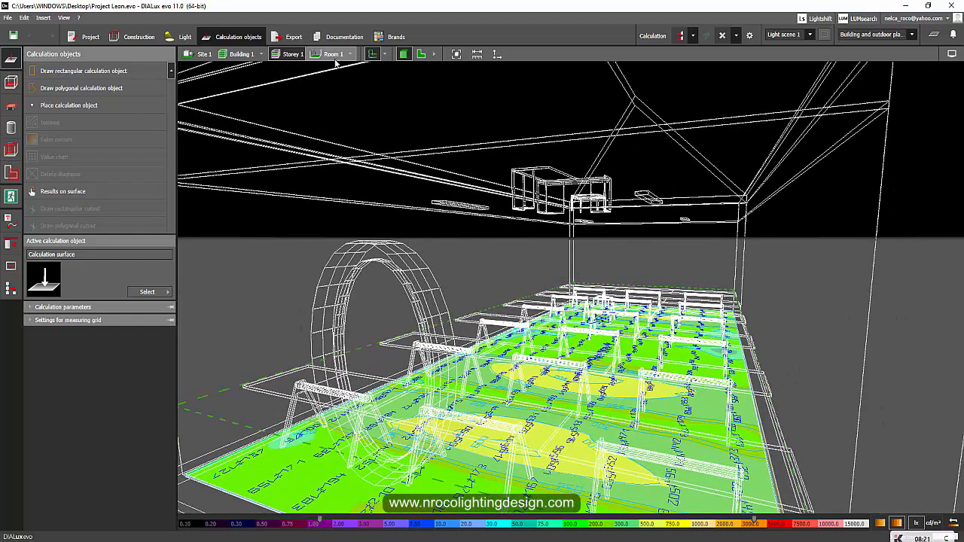
{"action": "left_click", "coordinate": [333, 54]}
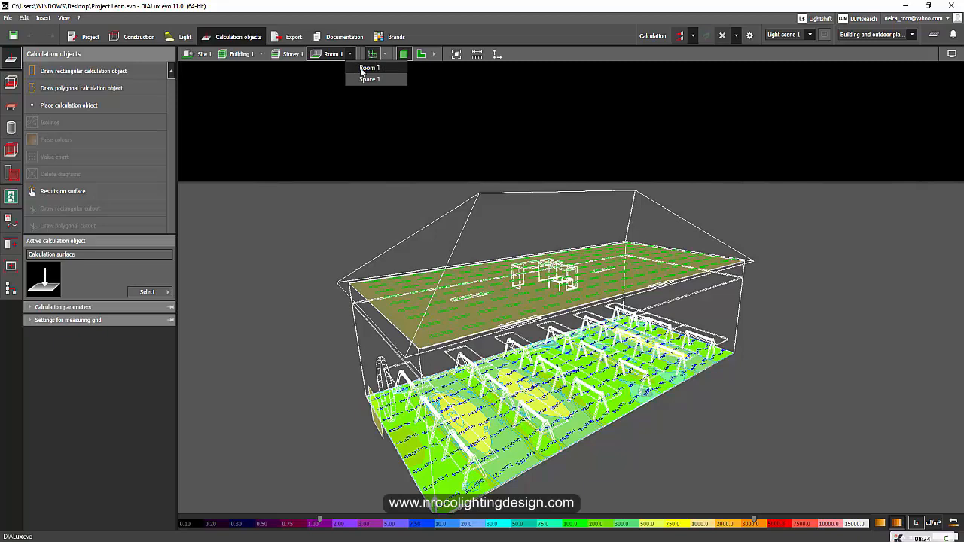
{"action": "left_click", "coordinate": [369, 79]}
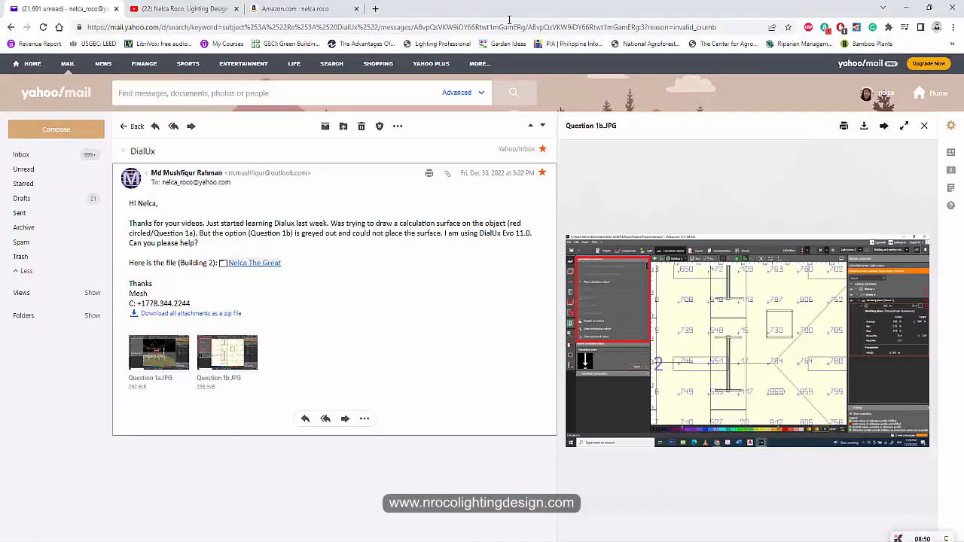
- View the lighting design YouTube channel, then the Amazon lighting design book results
{"action": "left_click", "coordinate": [184, 8]}
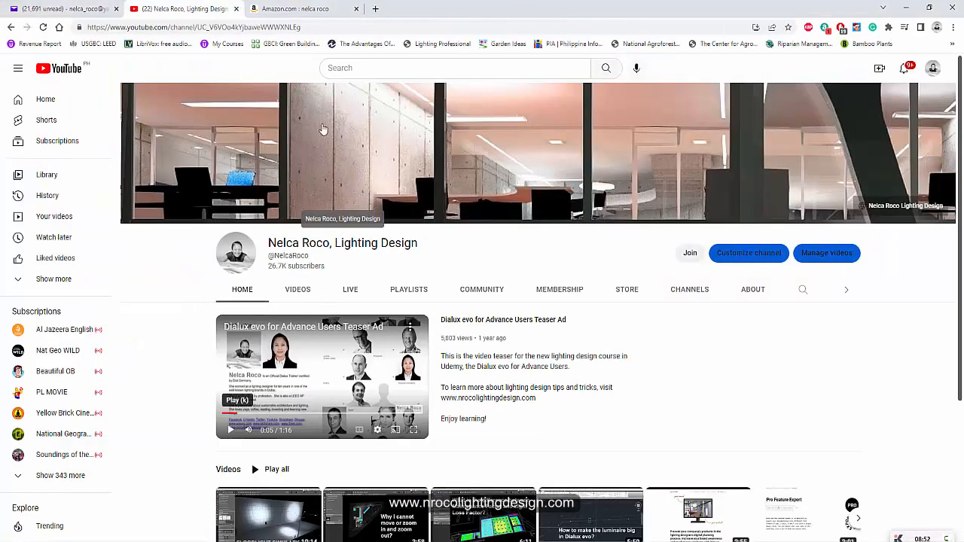
{"action": "left_click", "coordinate": [302, 8]}
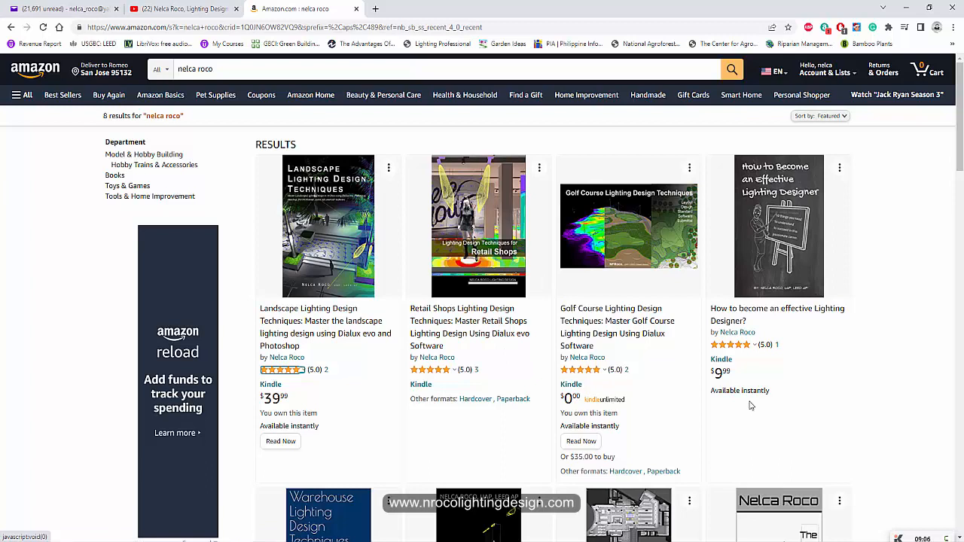
{"action": "mouse_move", "coordinate": [894, 334]}
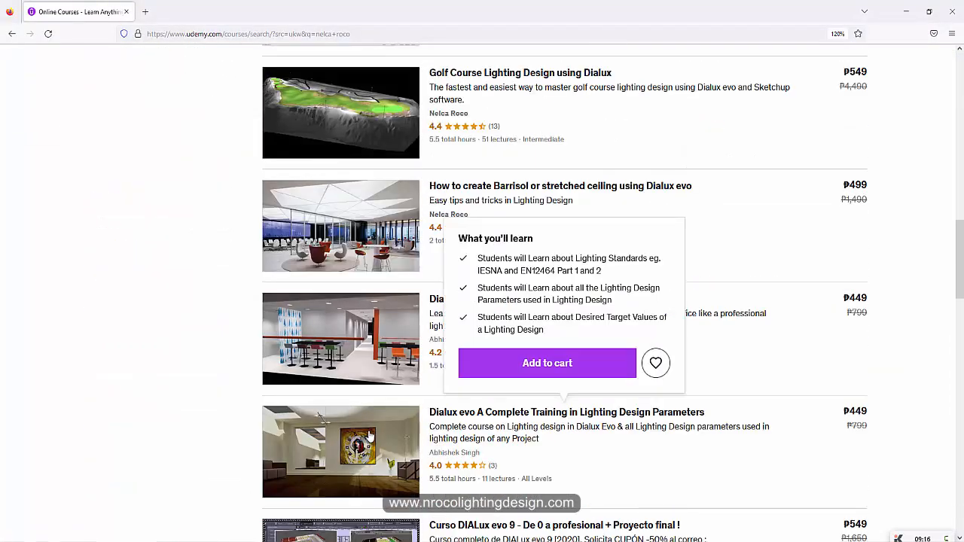
- Scroll through Nelca Roco's Udemy courses, then return to the DialUx email
{"action": "scroll", "scroll_direction": "up", "scroll_amount": 3}
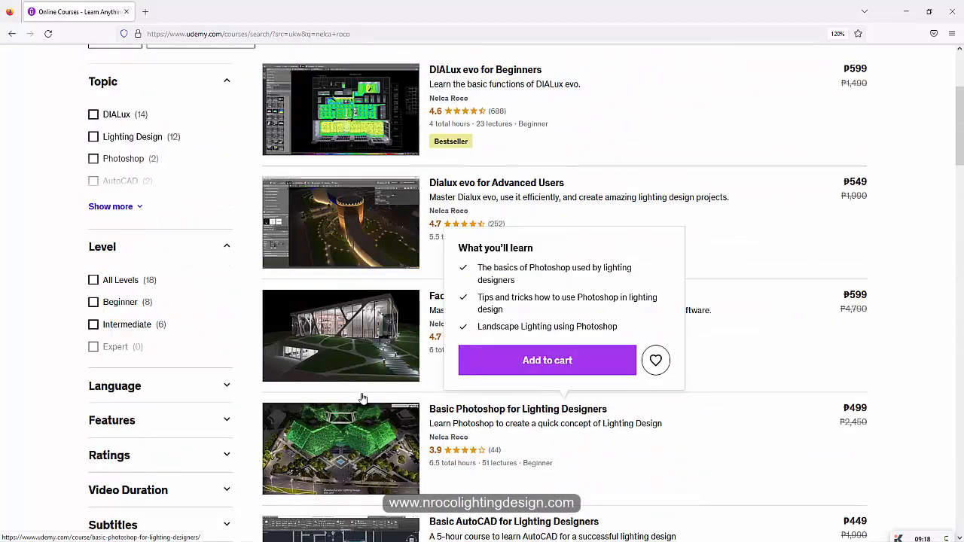
{"action": "scroll", "scroll_direction": "up", "scroll_amount": 3}
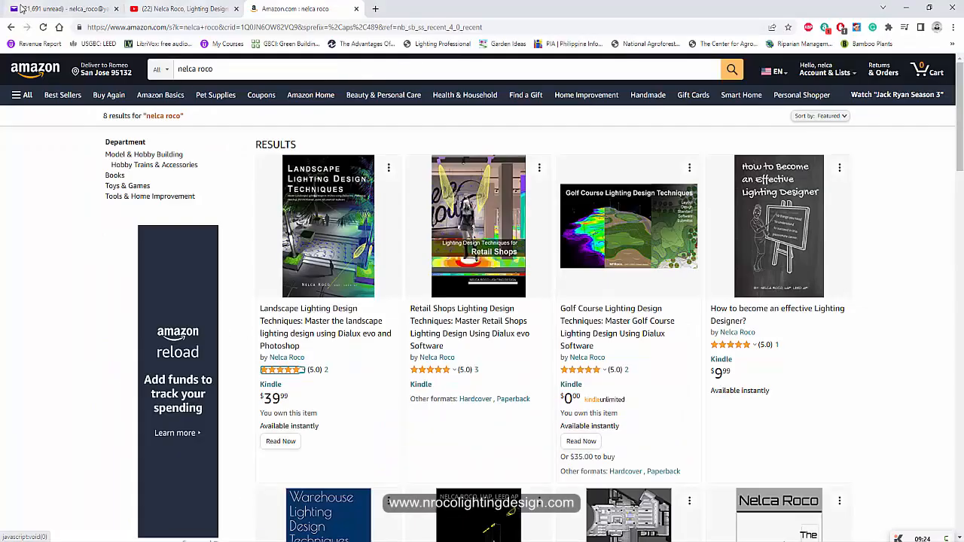
{"action": "left_click", "coordinate": [64, 8]}
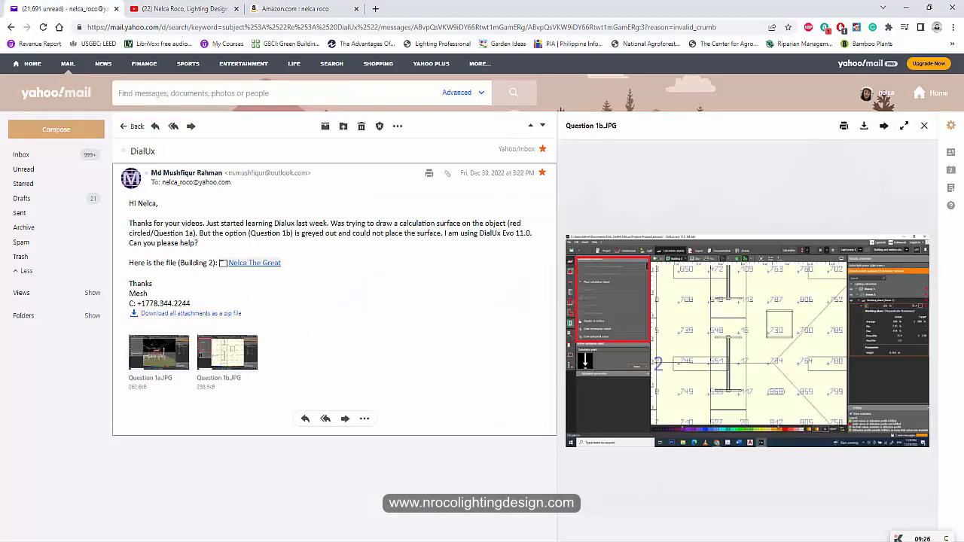